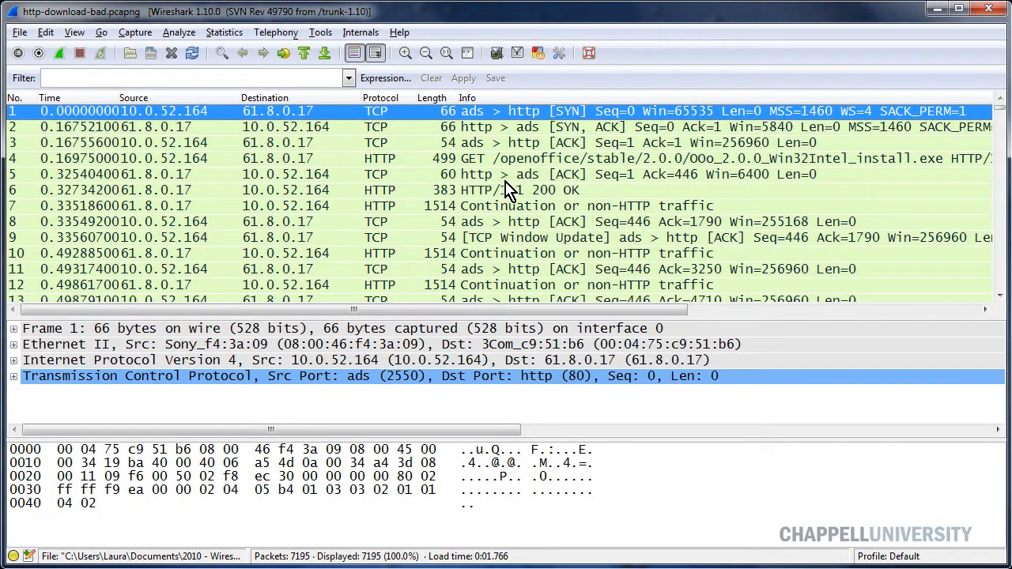
mouse_move(252, 198)
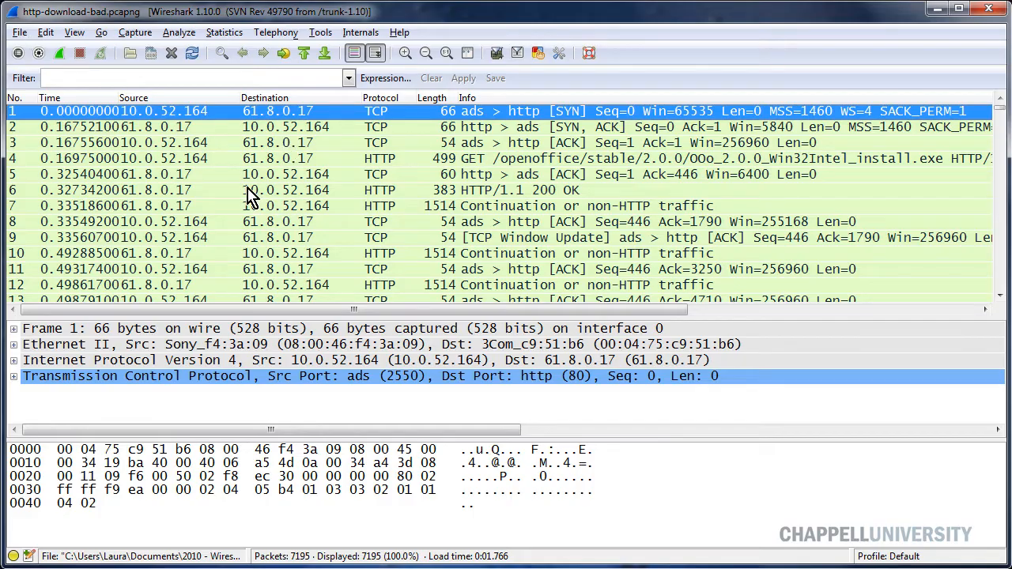
mouse_move(344, 200)
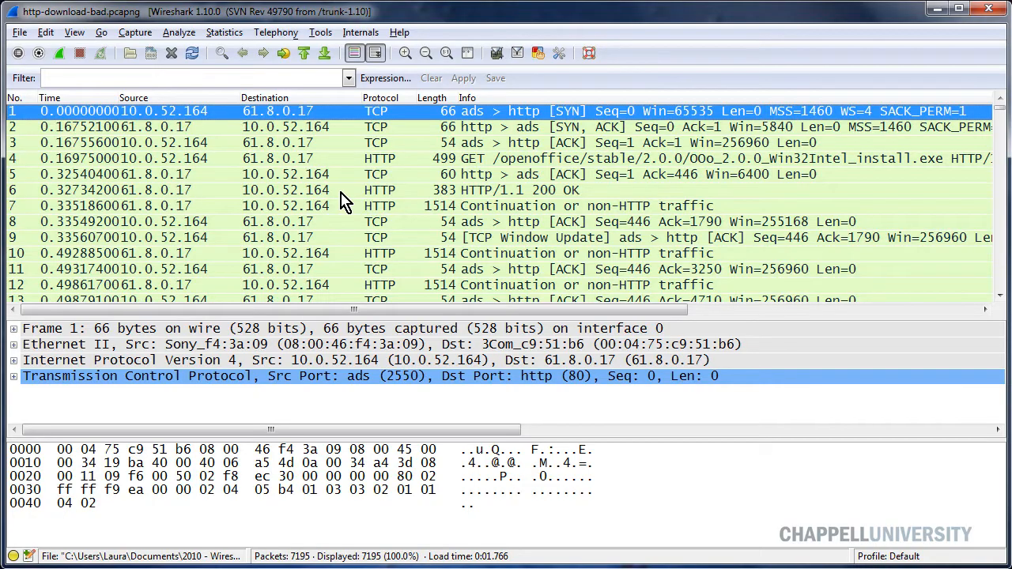
mouse_move(399, 208)
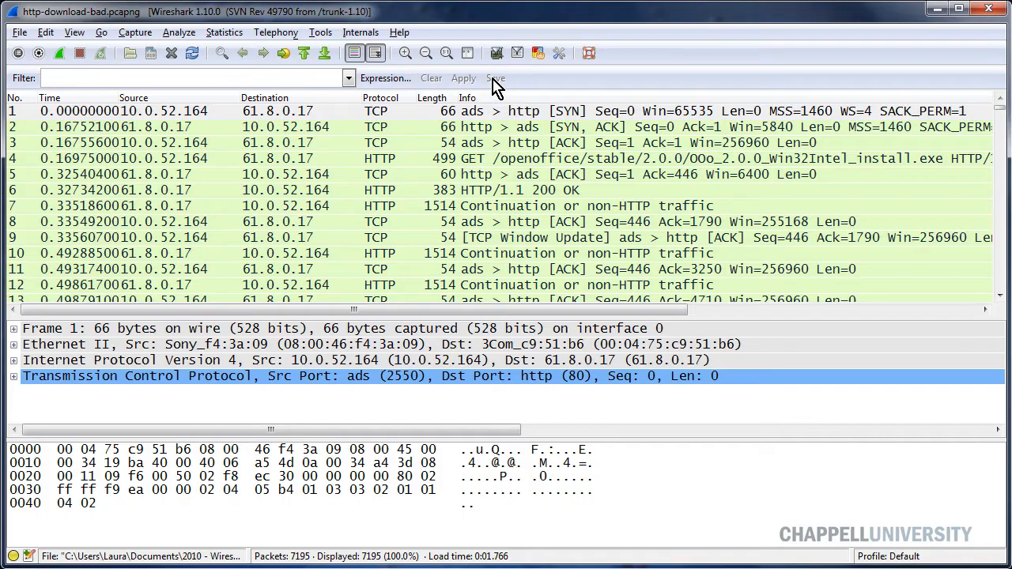
mouse_move(549, 87)
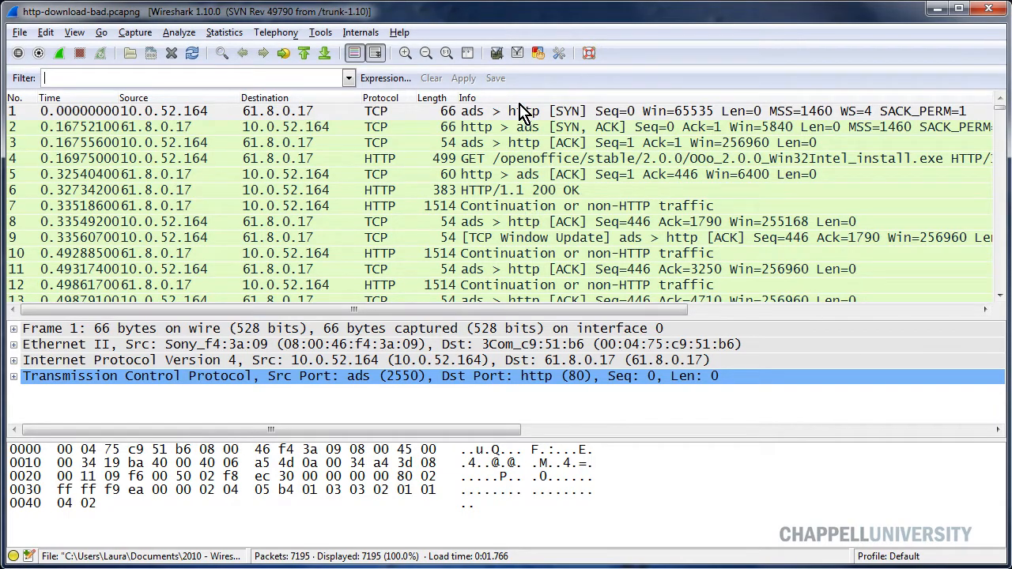
mouse_move(606, 170)
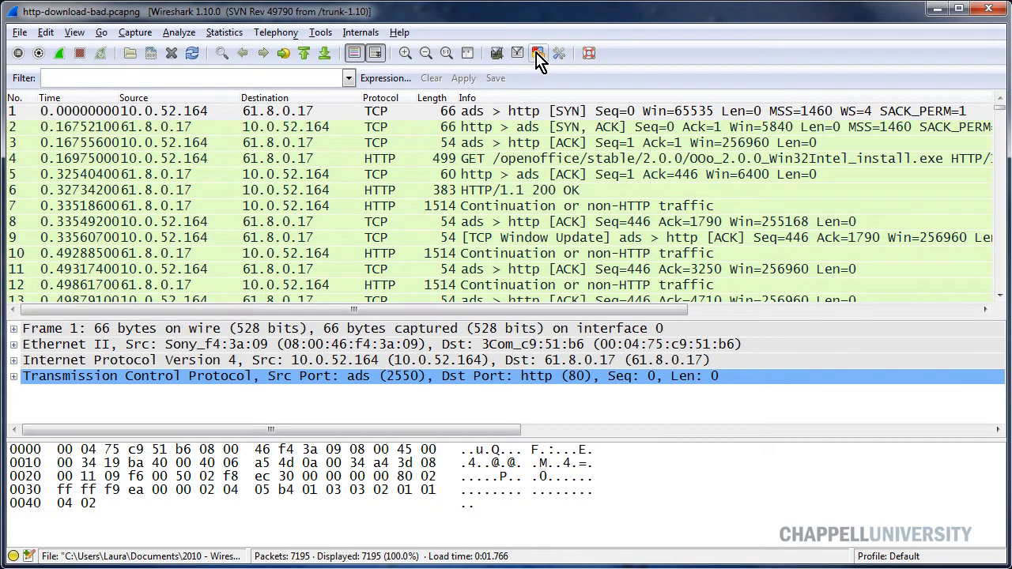
Step: Save 'tcp.analysis.flags && !tcp.analysis.window_update' as a filter button named BadTCP
click(538, 53)
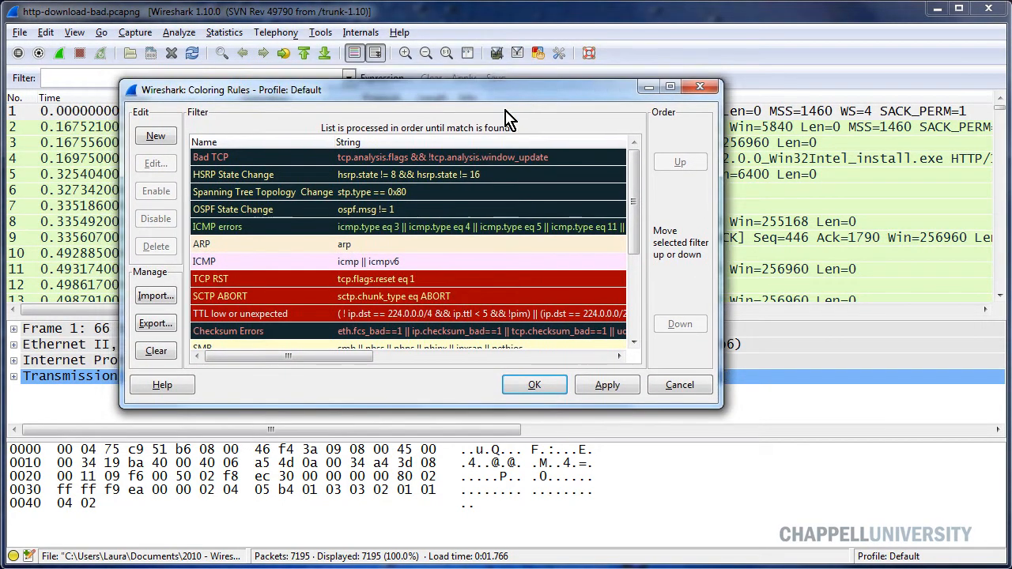
mouse_move(296, 170)
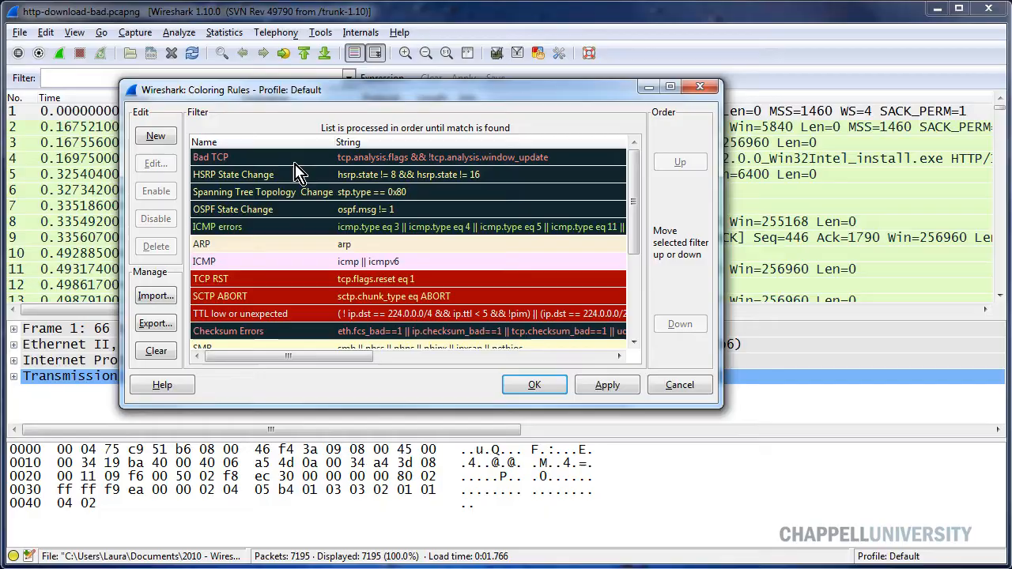
mouse_move(380, 166)
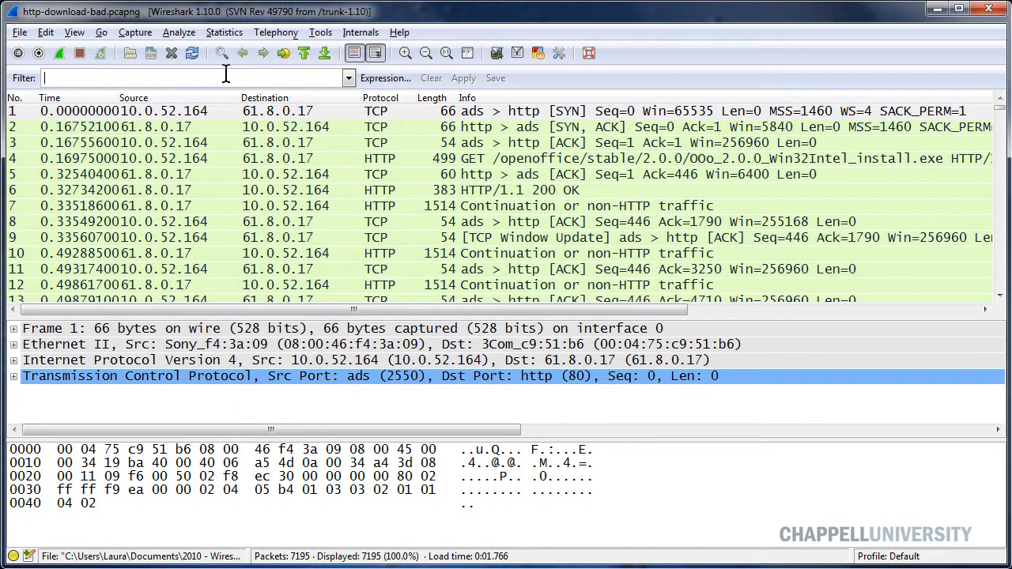
text(tcp.analysis.flags && !tcp.analysis.window_update)
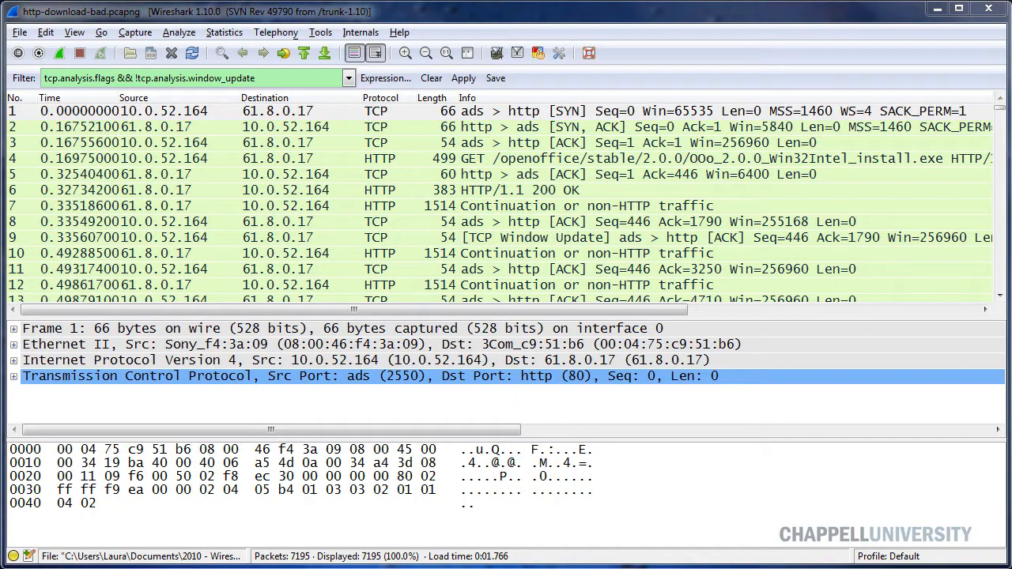
click(495, 78)
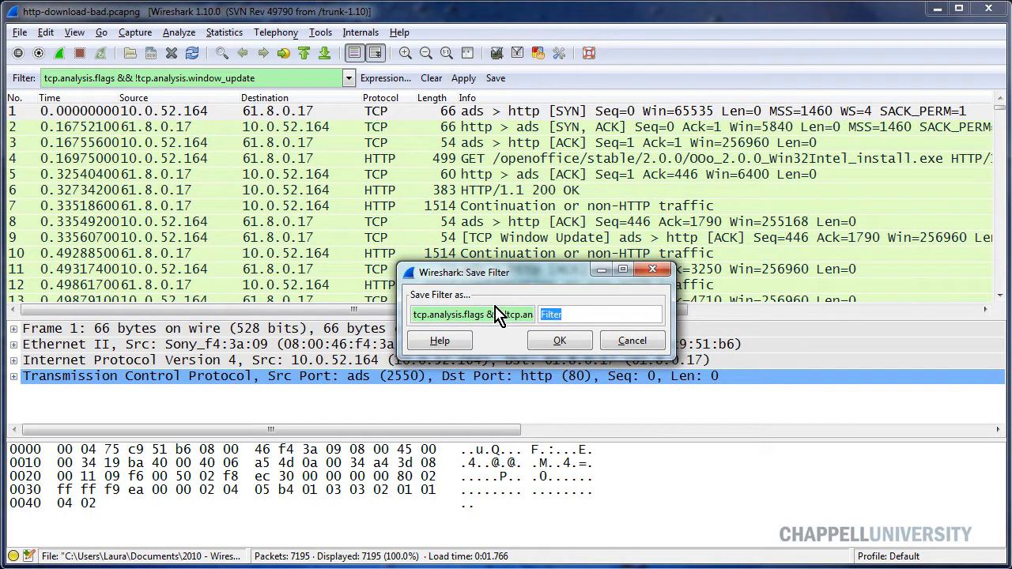
text(BadTCP)
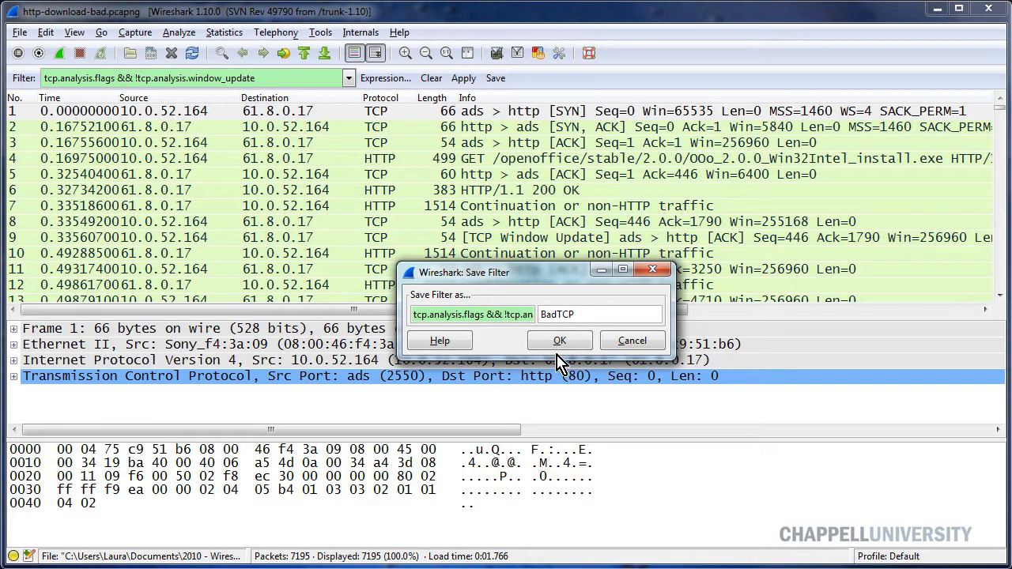
mouse_move(559, 340)
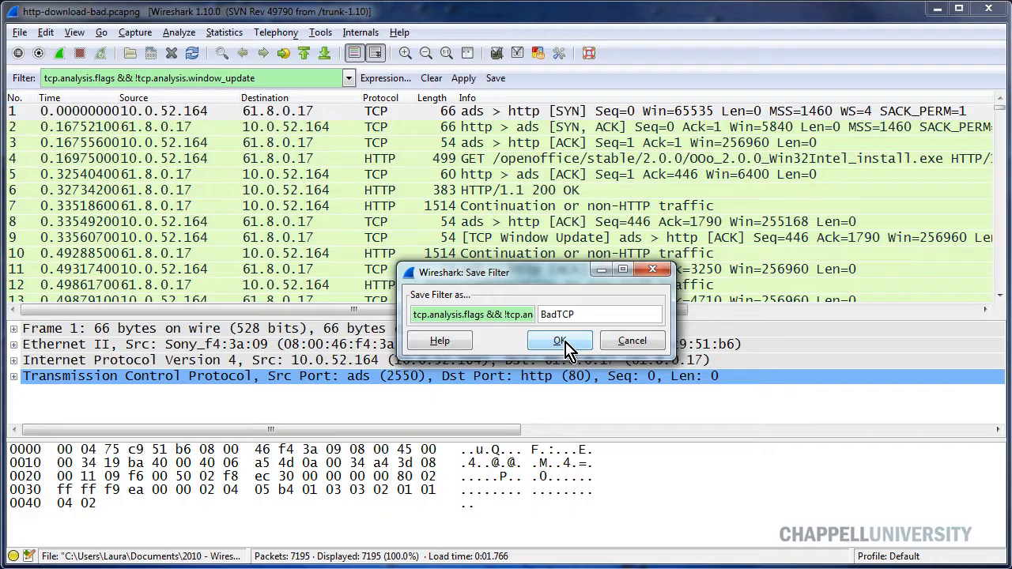
click(560, 341)
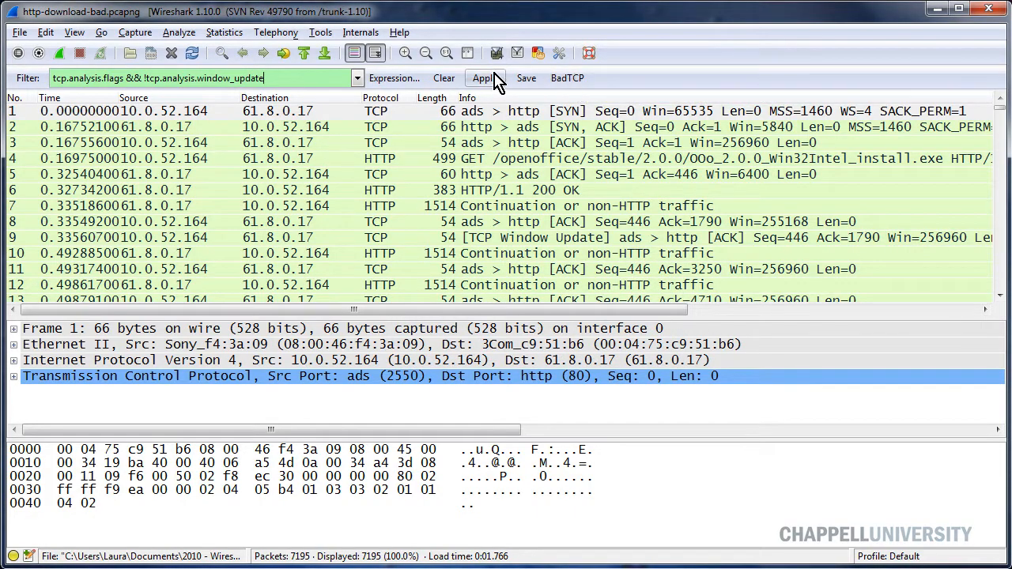
Step: Apply the BadTCP button, narrowing to 1113 of 7195 packets, and review the duplicate ACKs and retransmissions
click(443, 77)
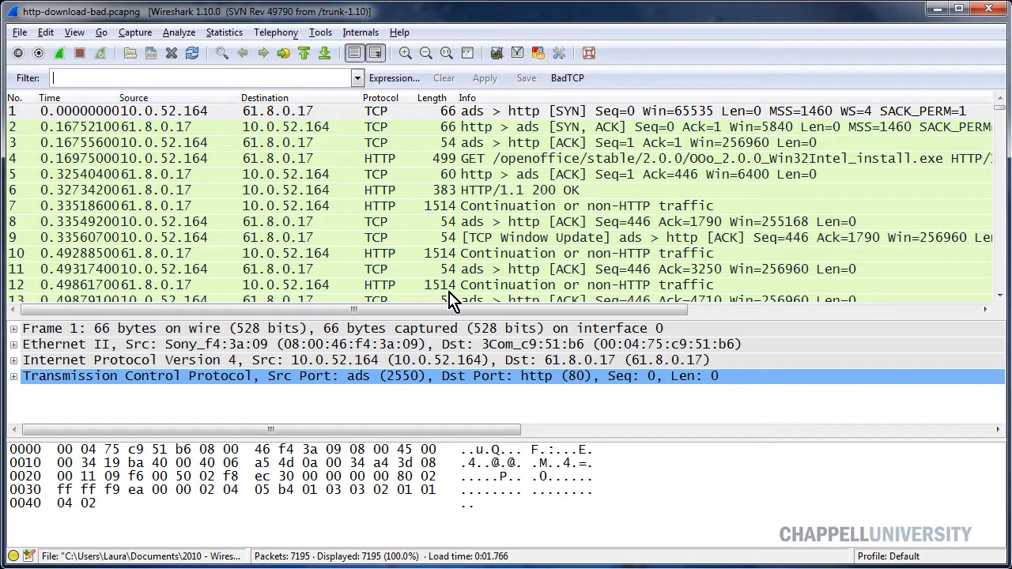
mouse_move(595, 249)
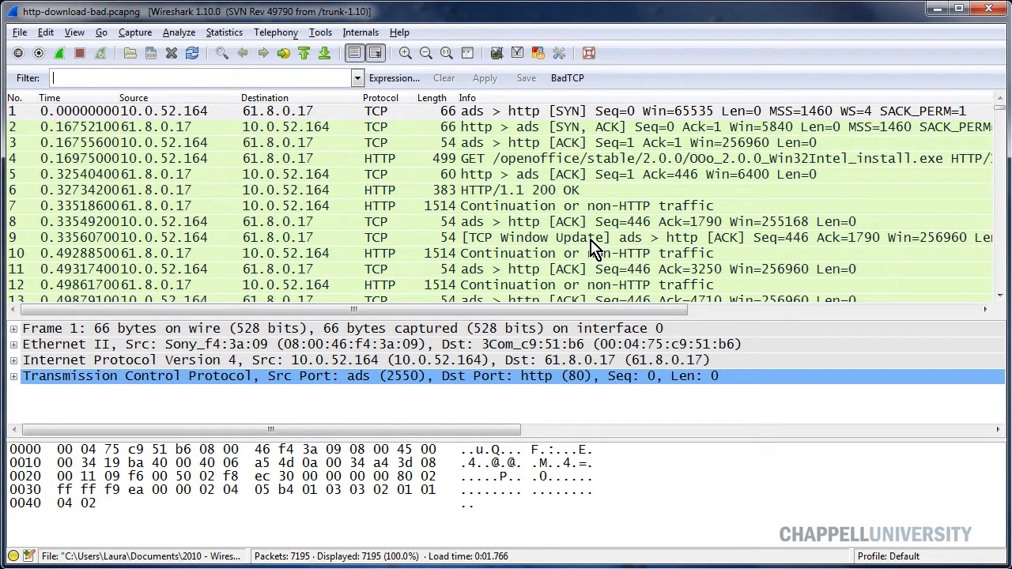
mouse_move(581, 246)
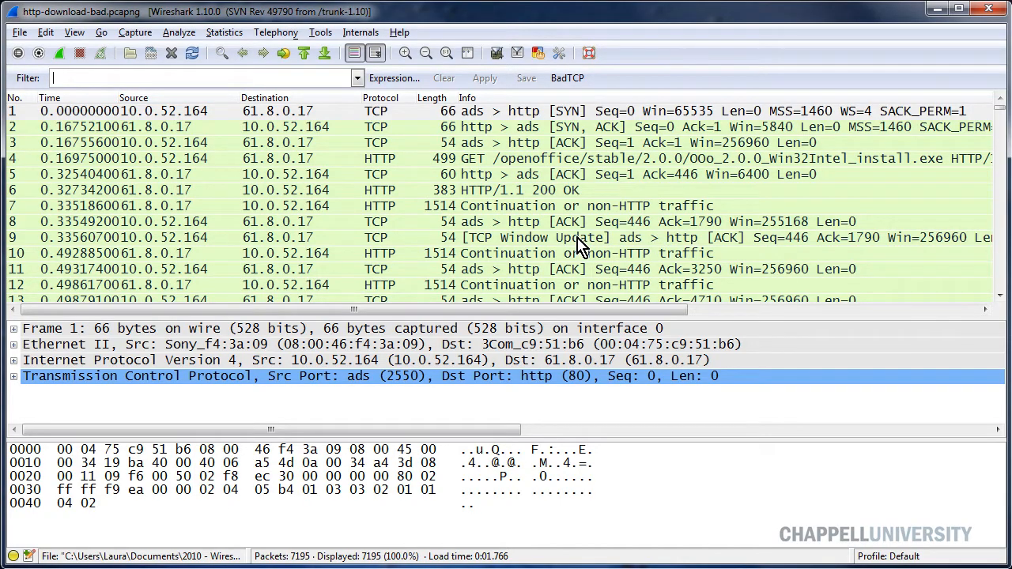
click(567, 77)
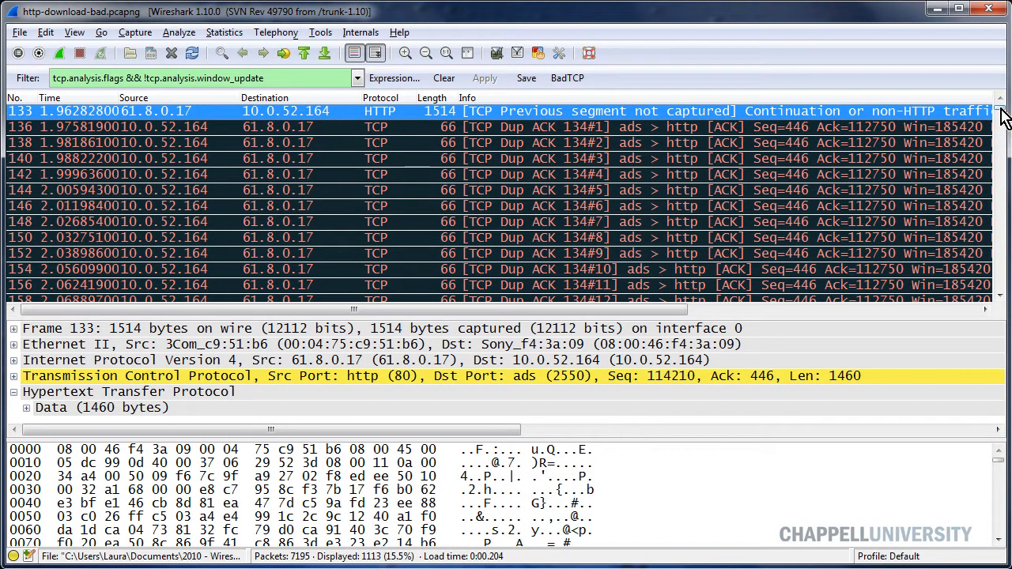
scroll(down, 3)
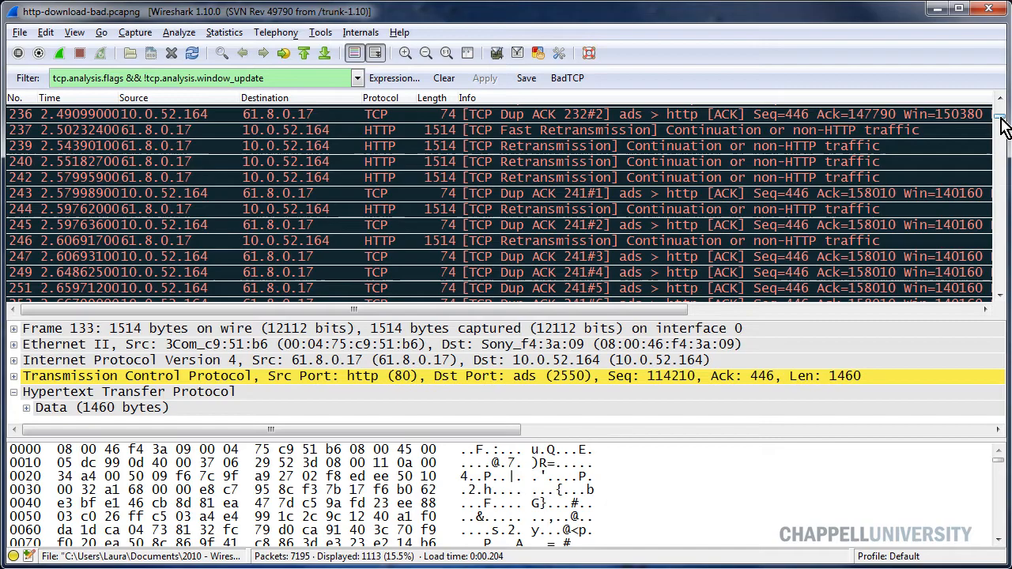
scroll(down, 3)
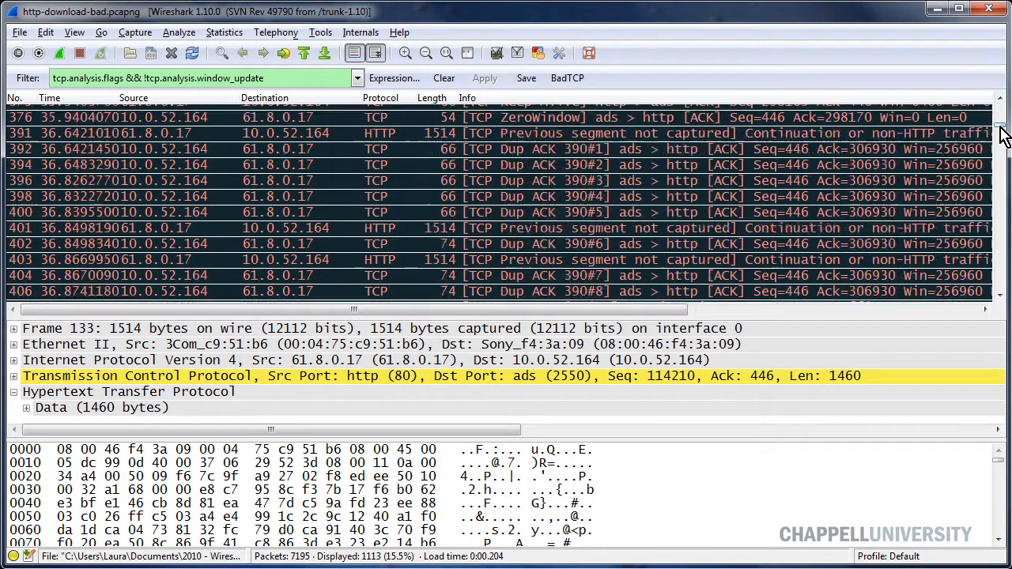
scroll(down, 3)
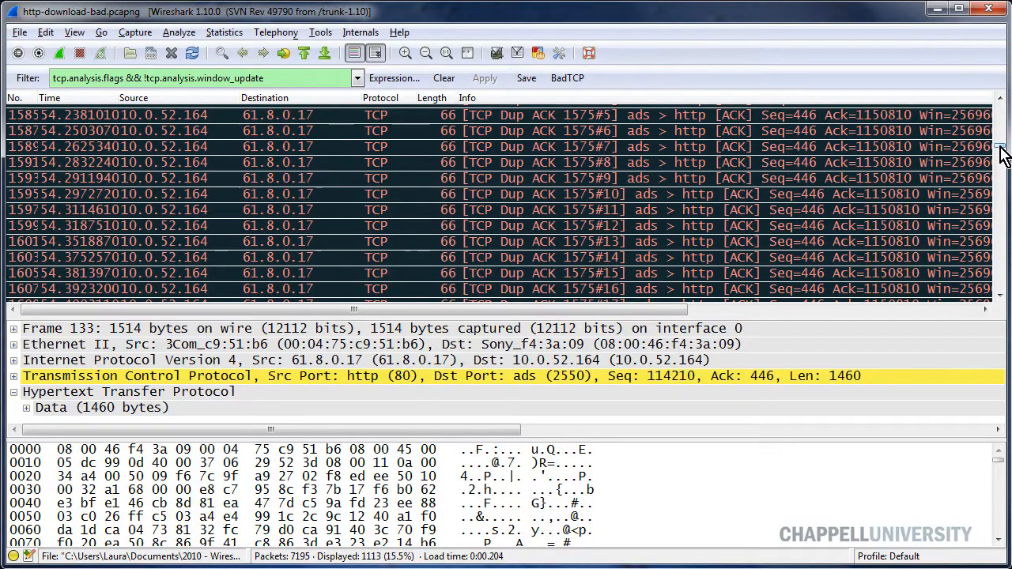
scroll(down, 3)
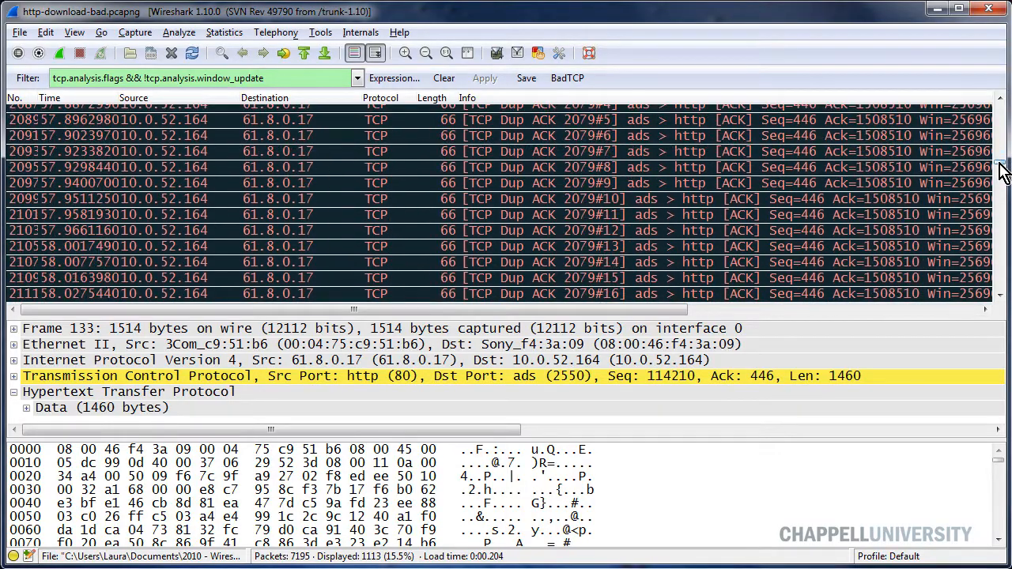
scroll(down, 3)
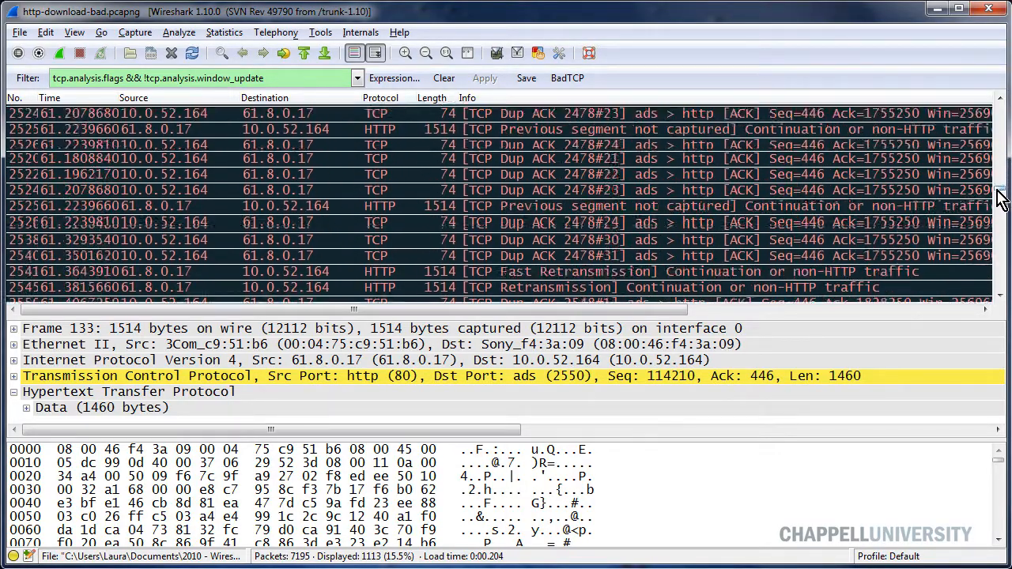
scroll(down, 3)
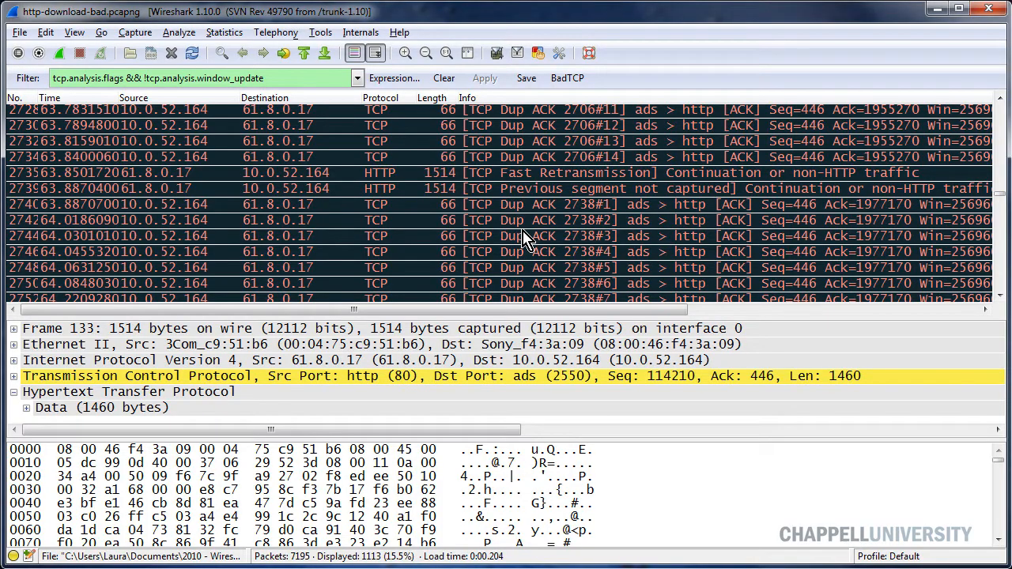